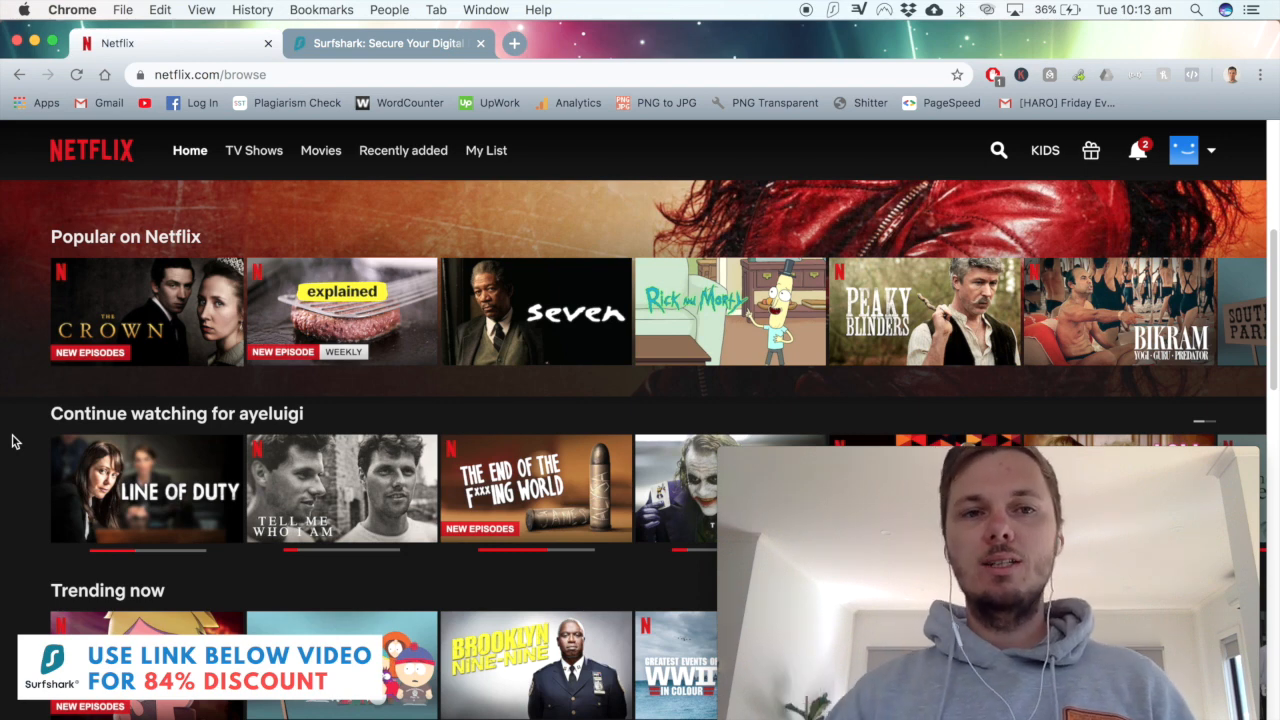
# Show Surfshark's features section listing 15 Netflix libraries, Whitelister and CleanWeb.
pyautogui.click(378, 43)
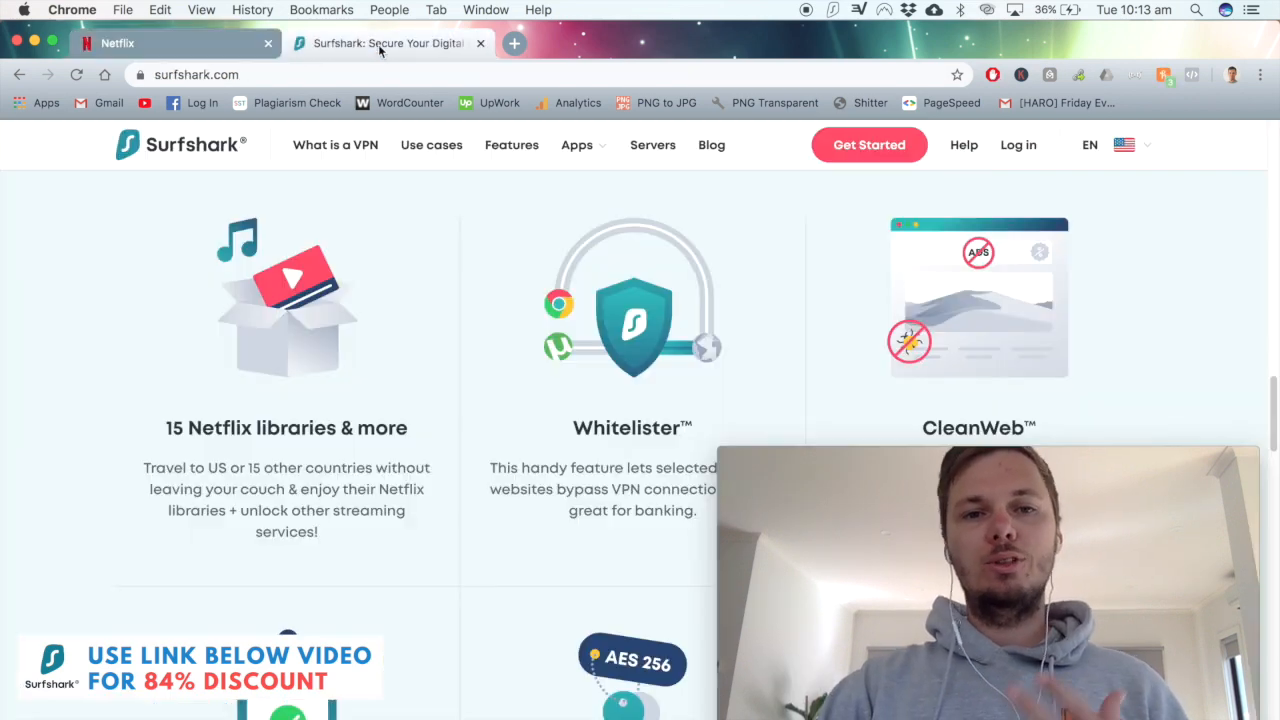
pyautogui.moveTo(414, 274)
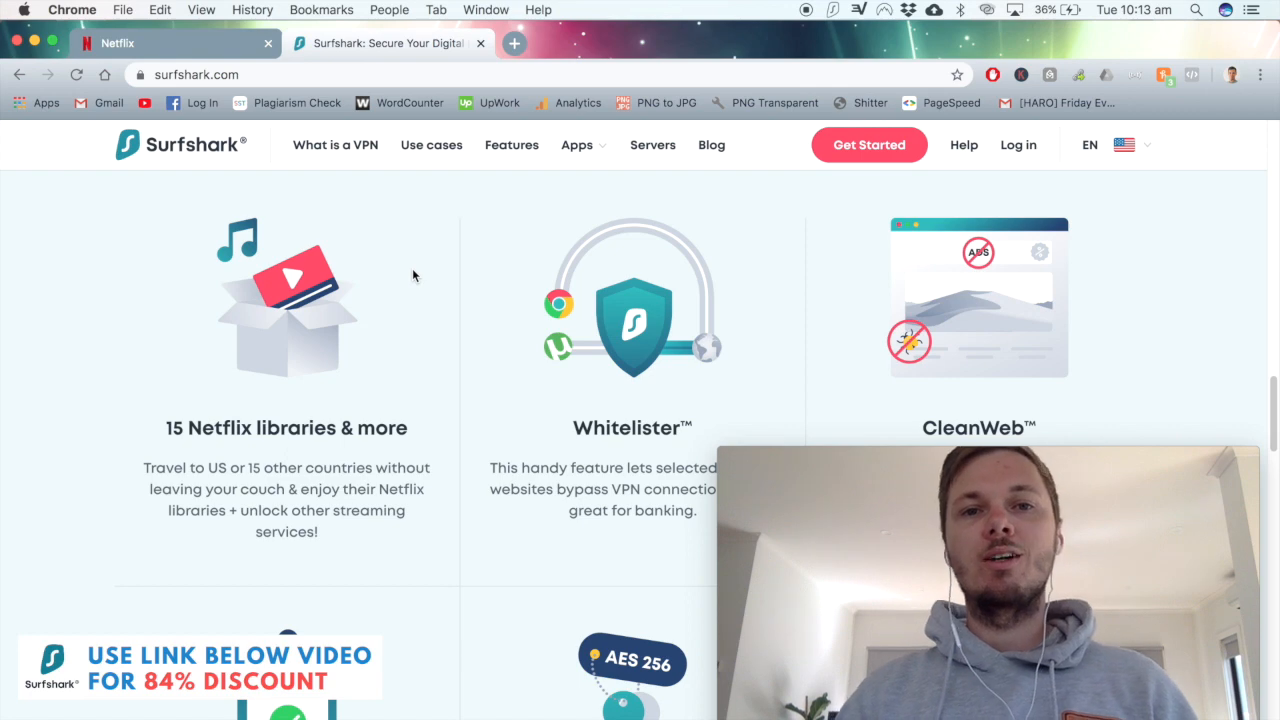
# Return to the Netflix tab and run a title search for marvel.
pyautogui.click(150, 43)
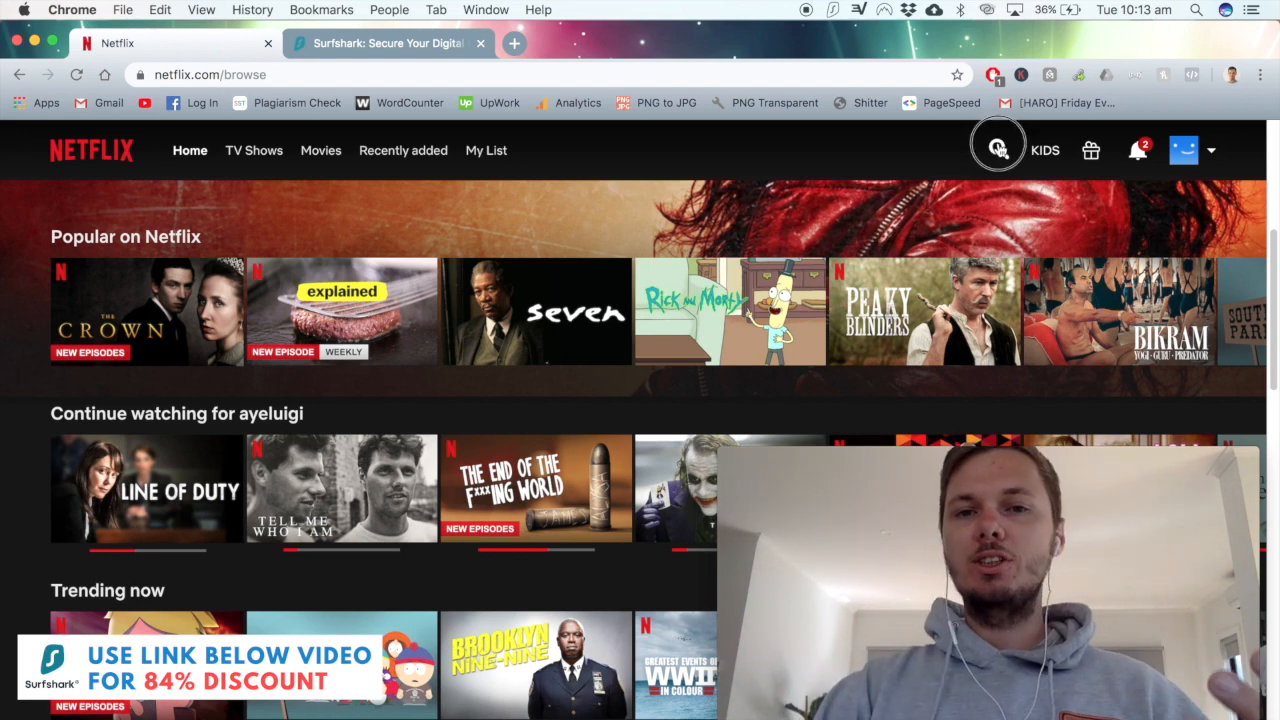
pyautogui.click(997, 150)
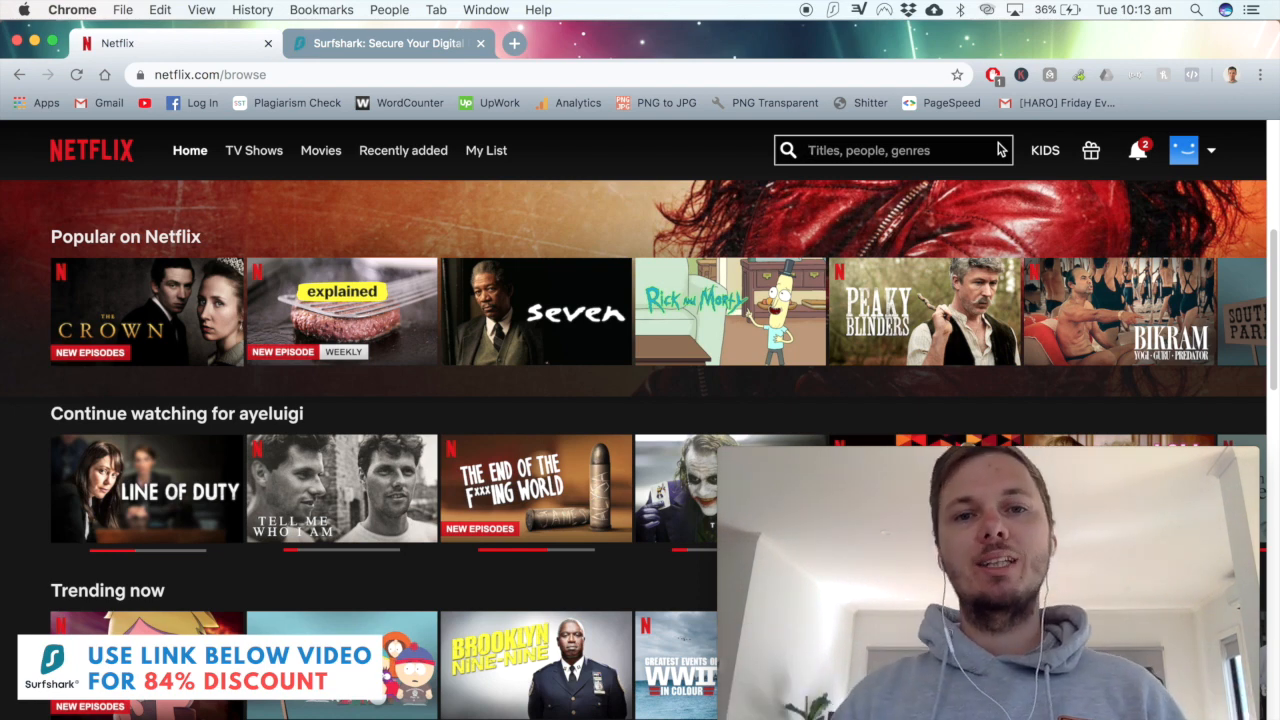
pyautogui.write('b')
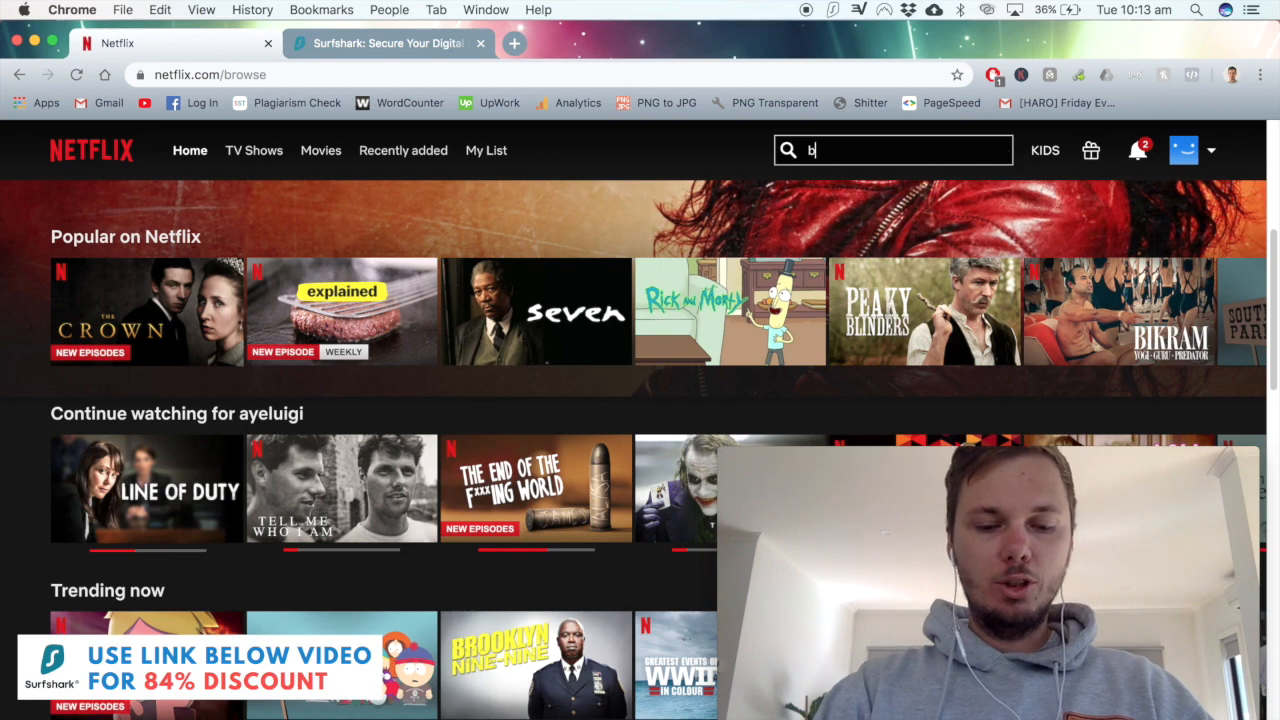
pyautogui.write('breaking')
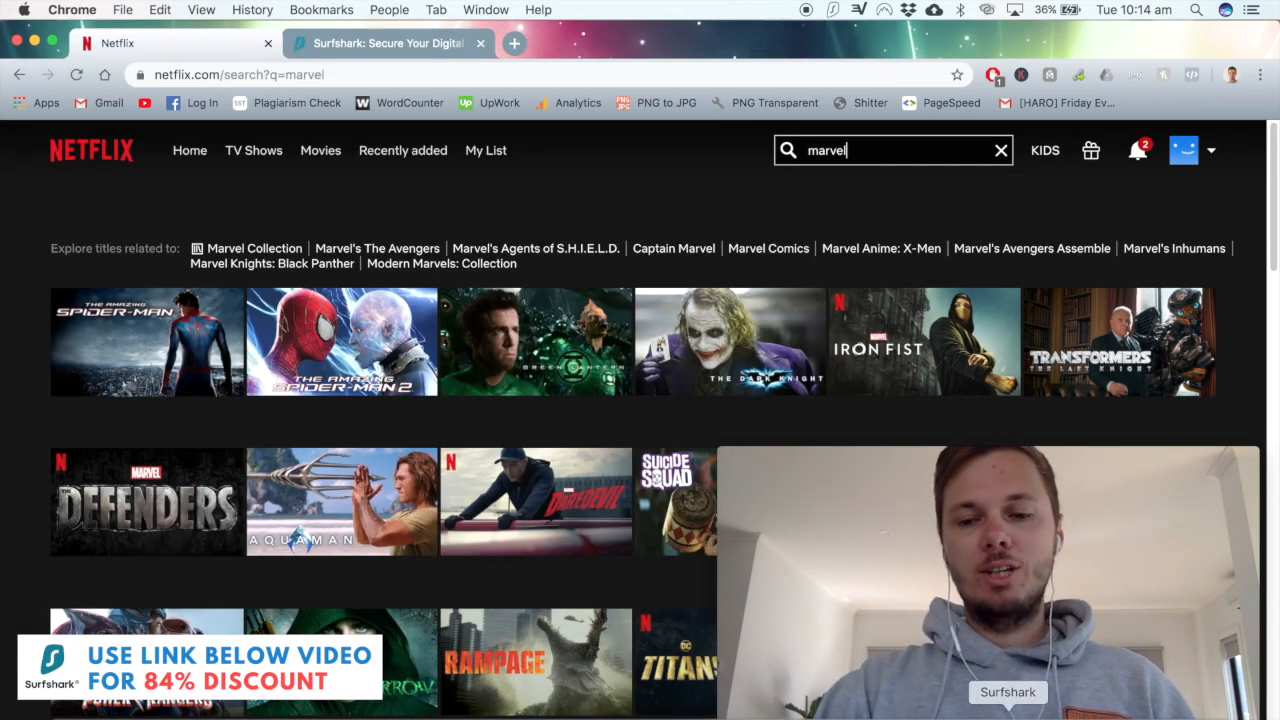
pyautogui.click(1001, 691)
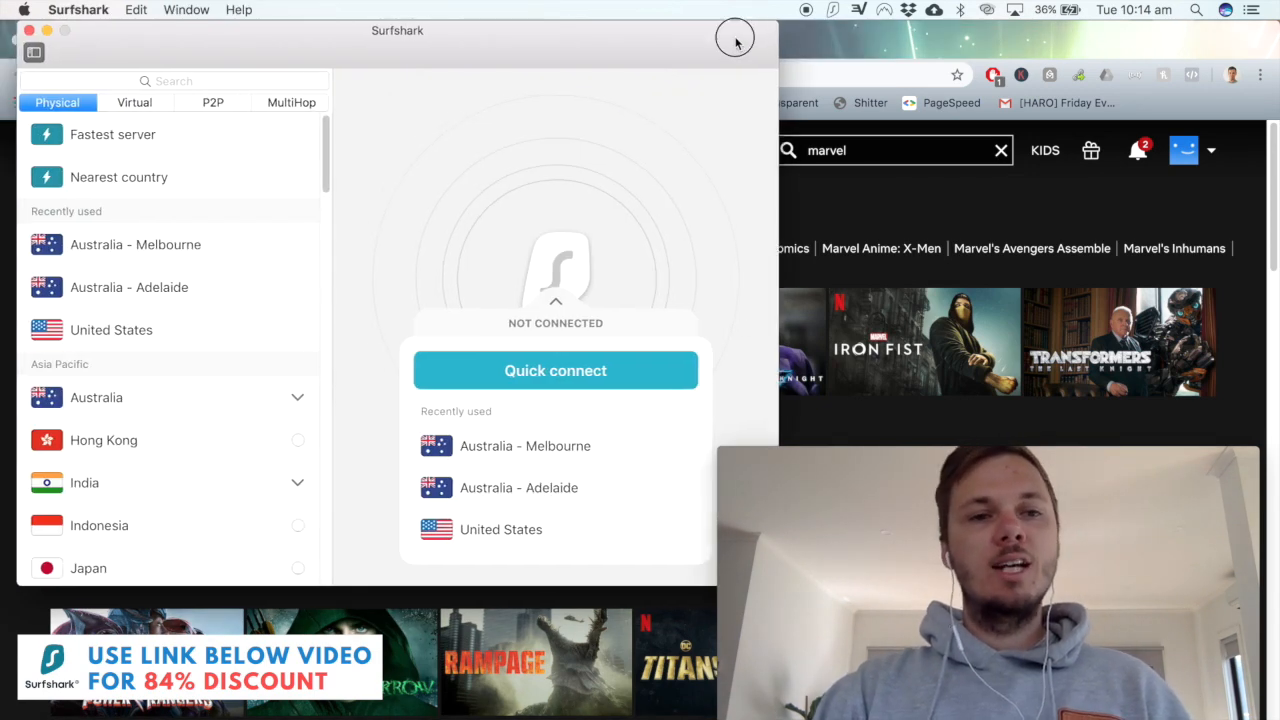
pyautogui.moveTo(184, 338)
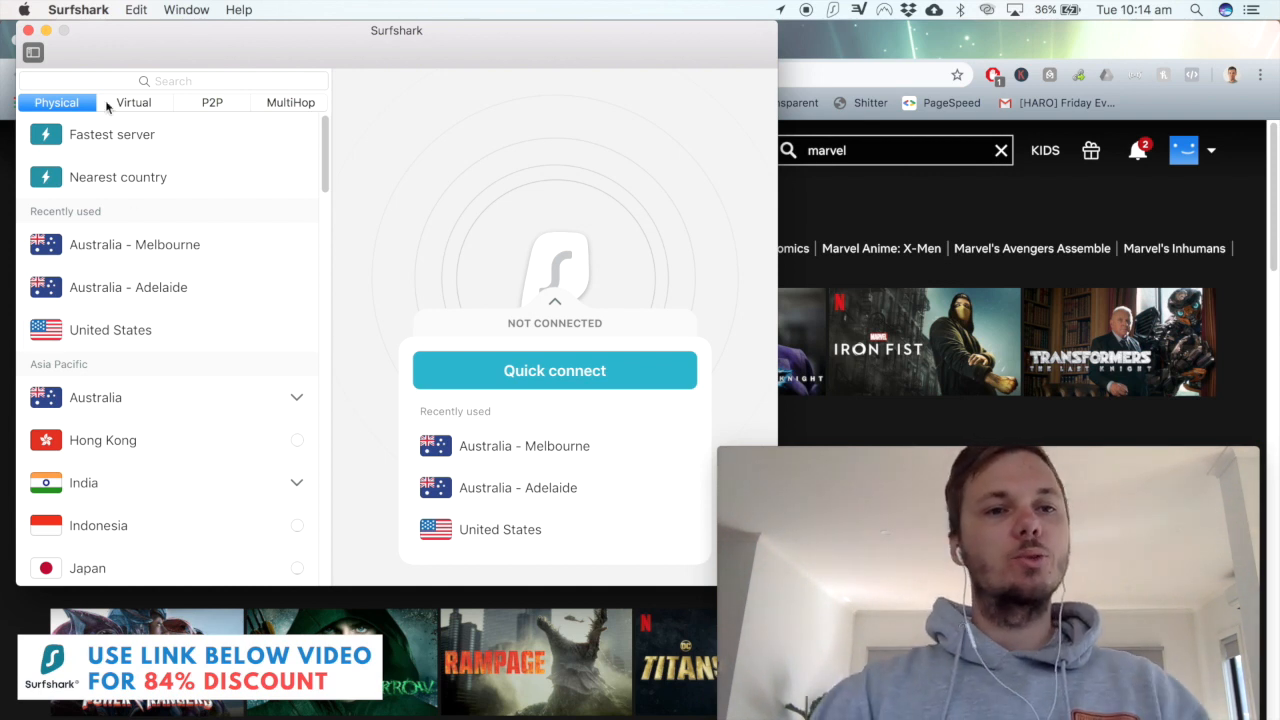
pyautogui.write('united')
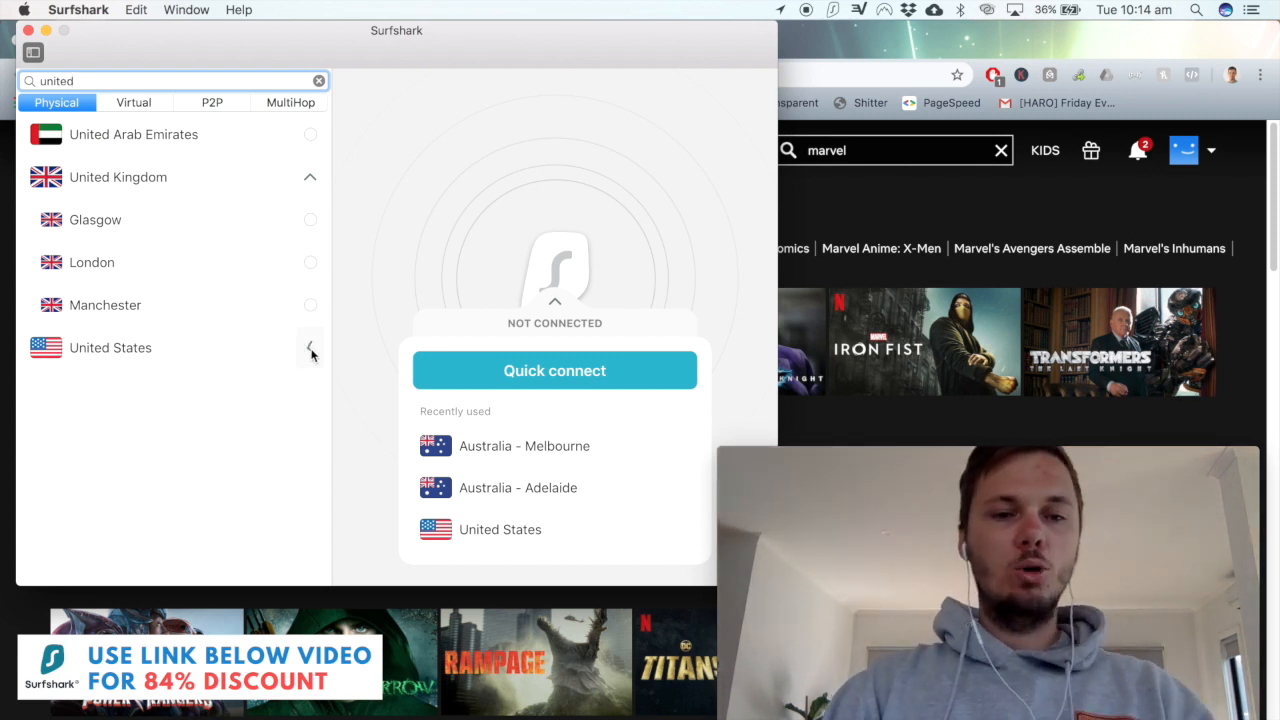
pyautogui.click(310, 348)
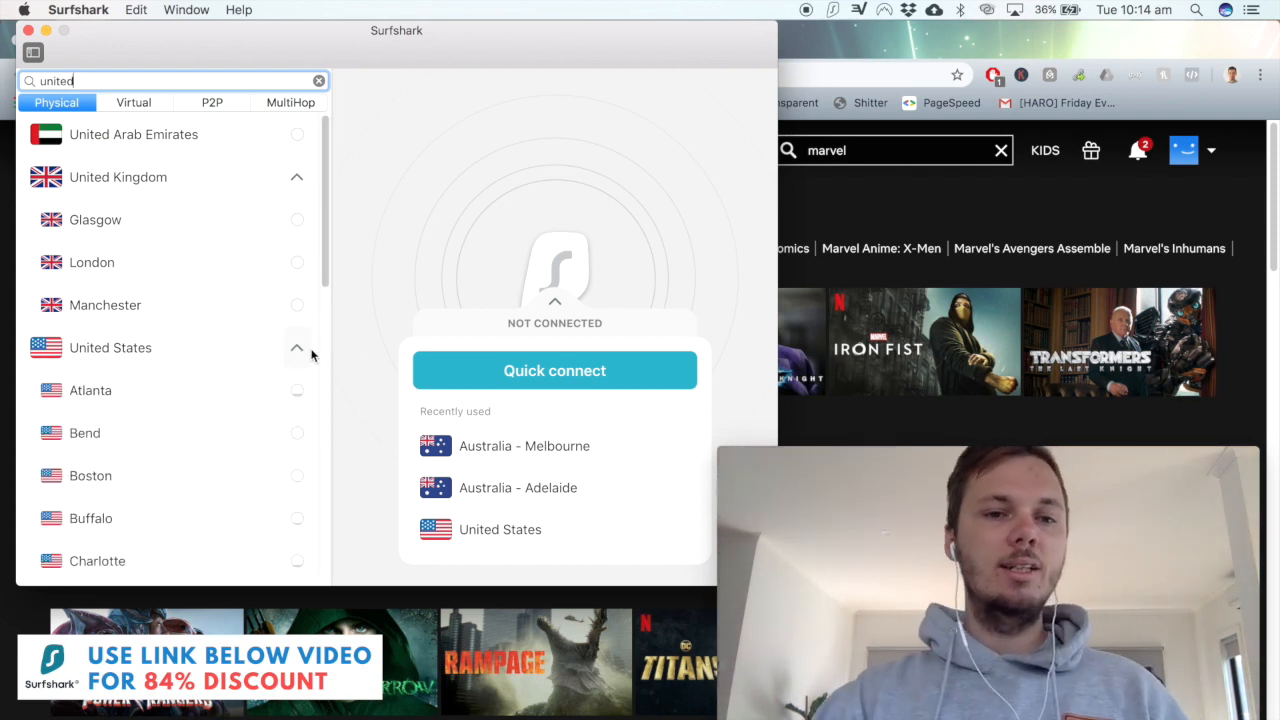
pyautogui.click(308, 347)
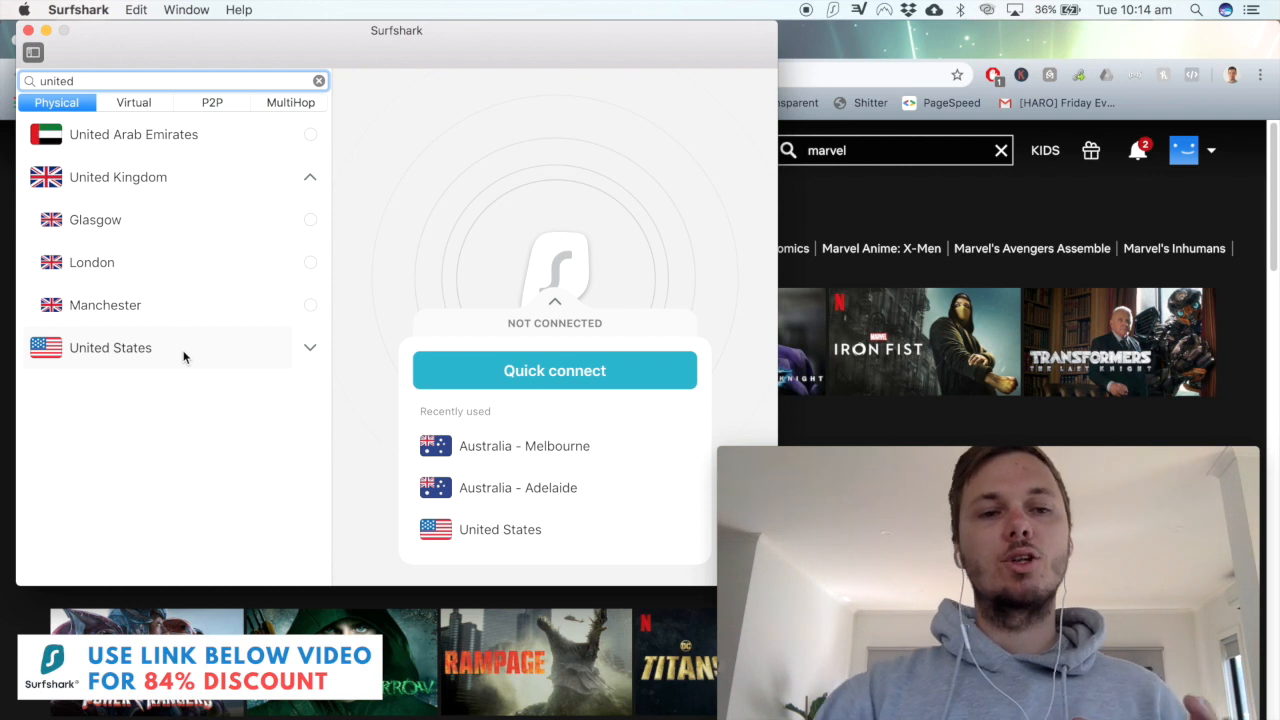
pyautogui.click(554, 370)
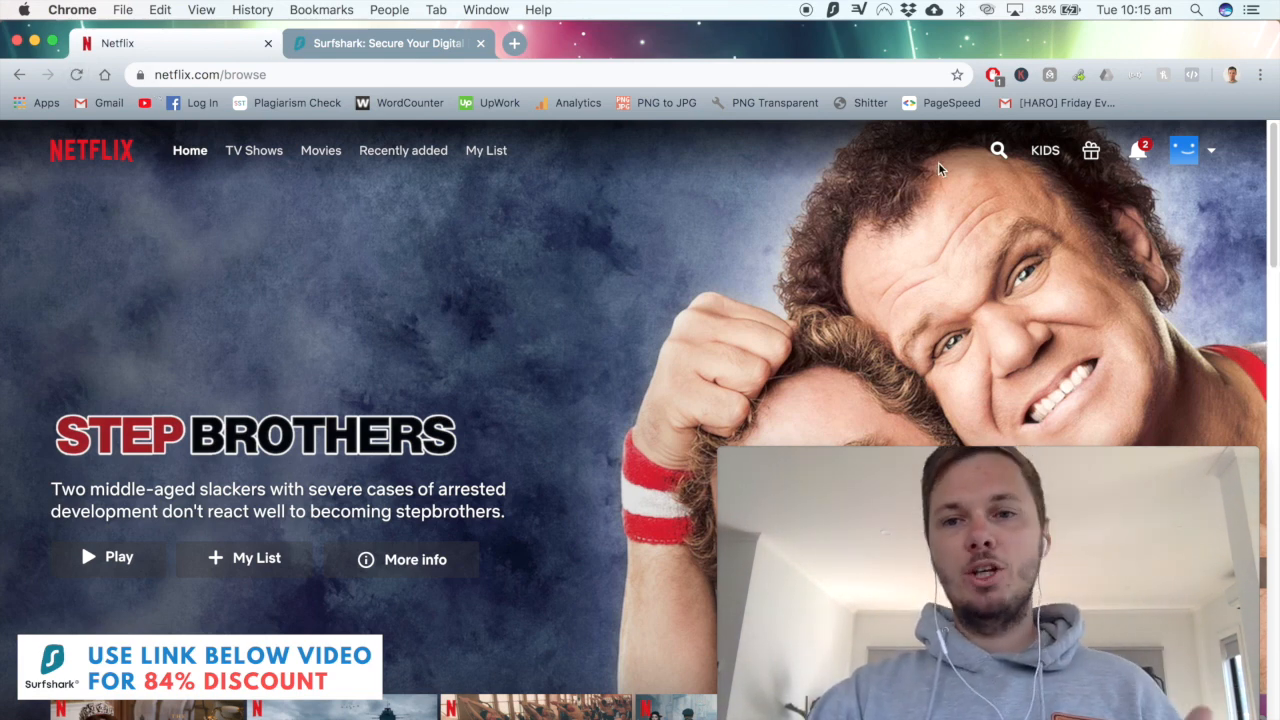
# Search Netflix for 'breaking' to list Breaking Bad, El Camino and Better Call Saul.
pyautogui.click(998, 150)
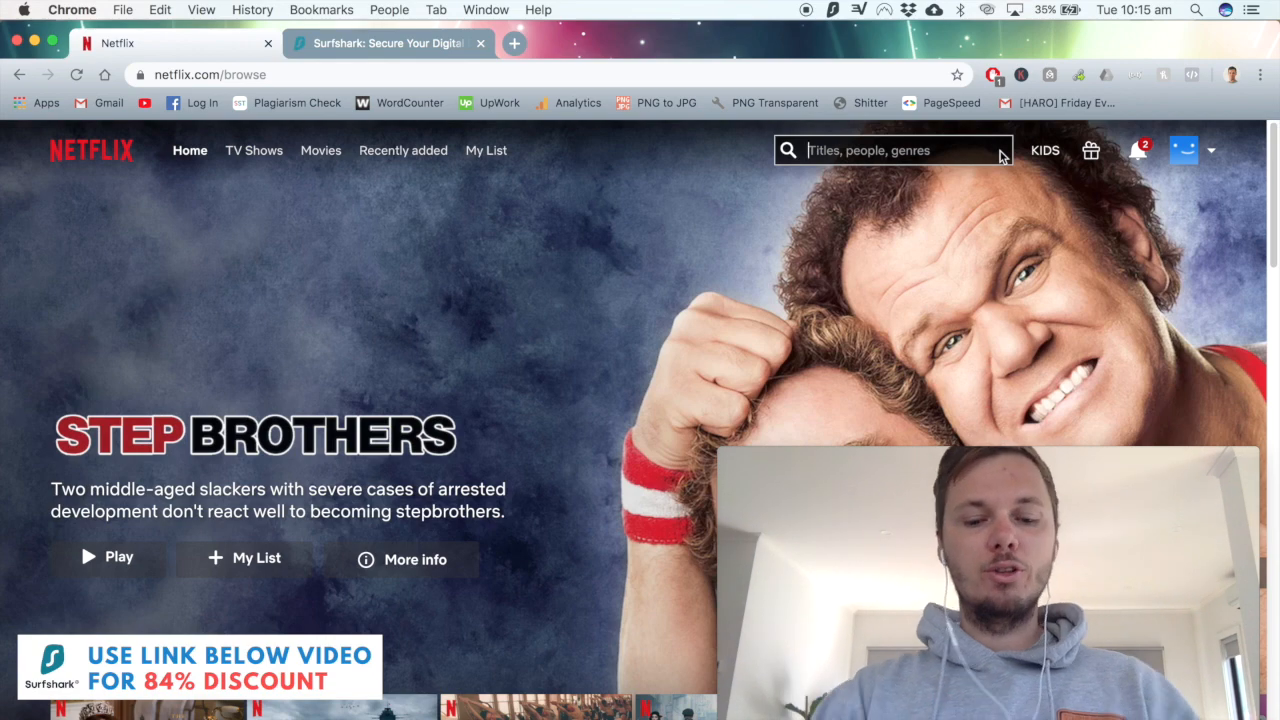
pyautogui.write('breaking')
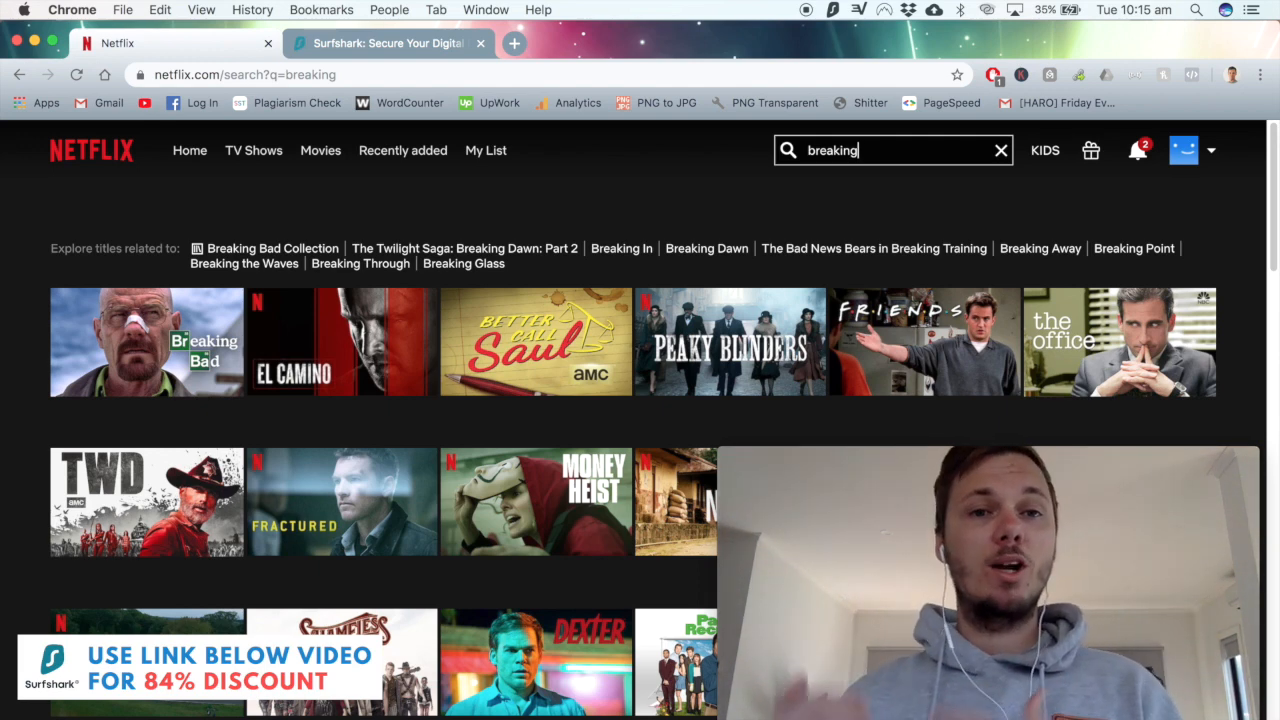
pyautogui.moveTo(128, 331)
pyautogui.write('marvel')
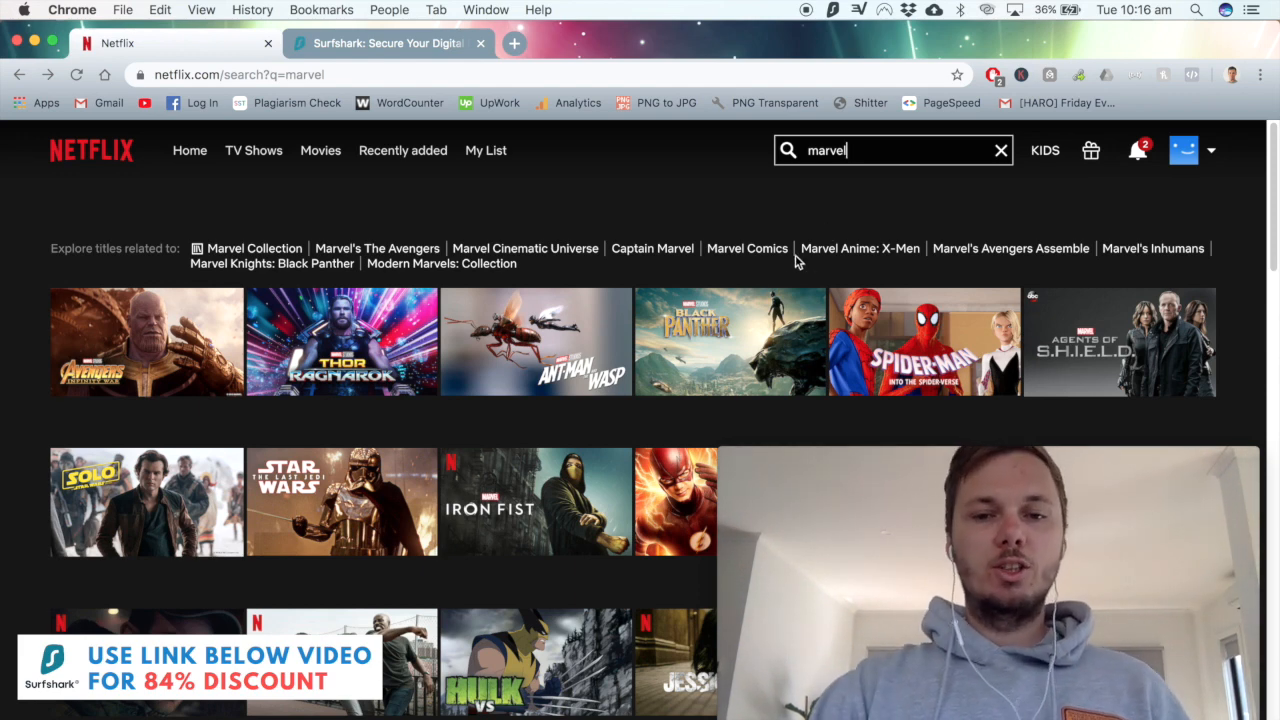
pyautogui.moveTo(537, 341)
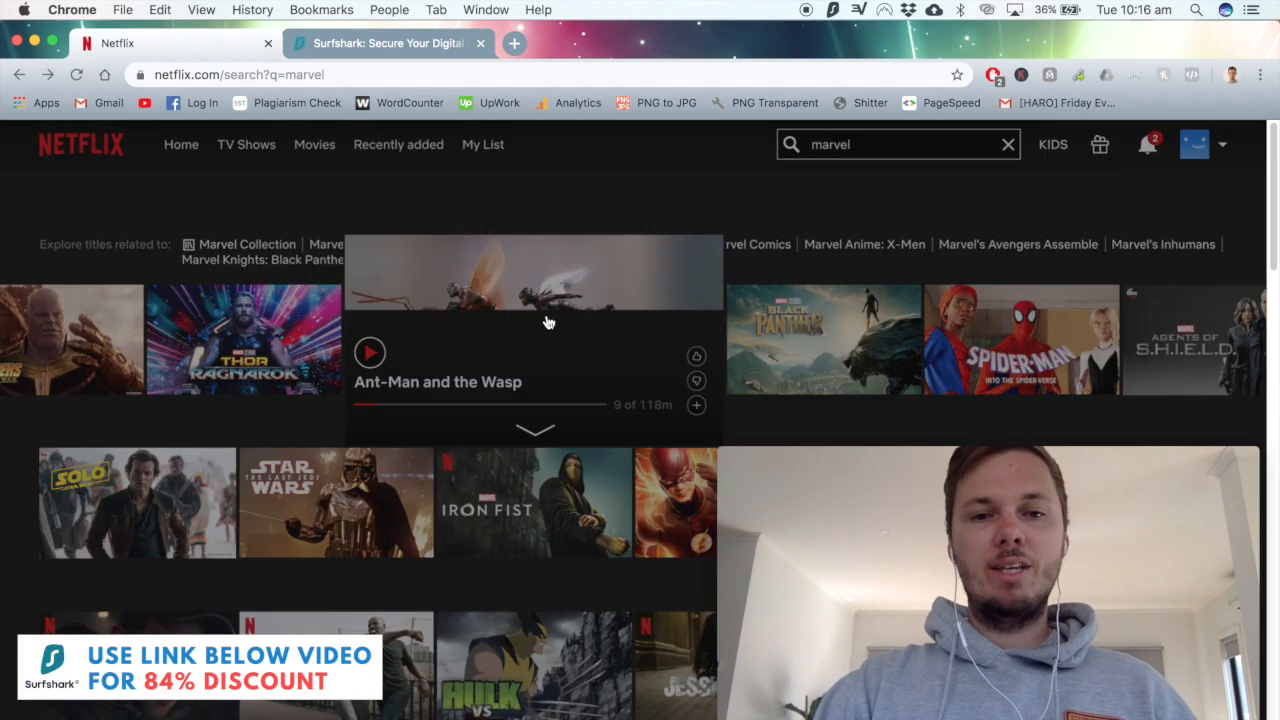
# Play Ant-Man and the Wasp from the marvel search results.
pyautogui.click(369, 352)
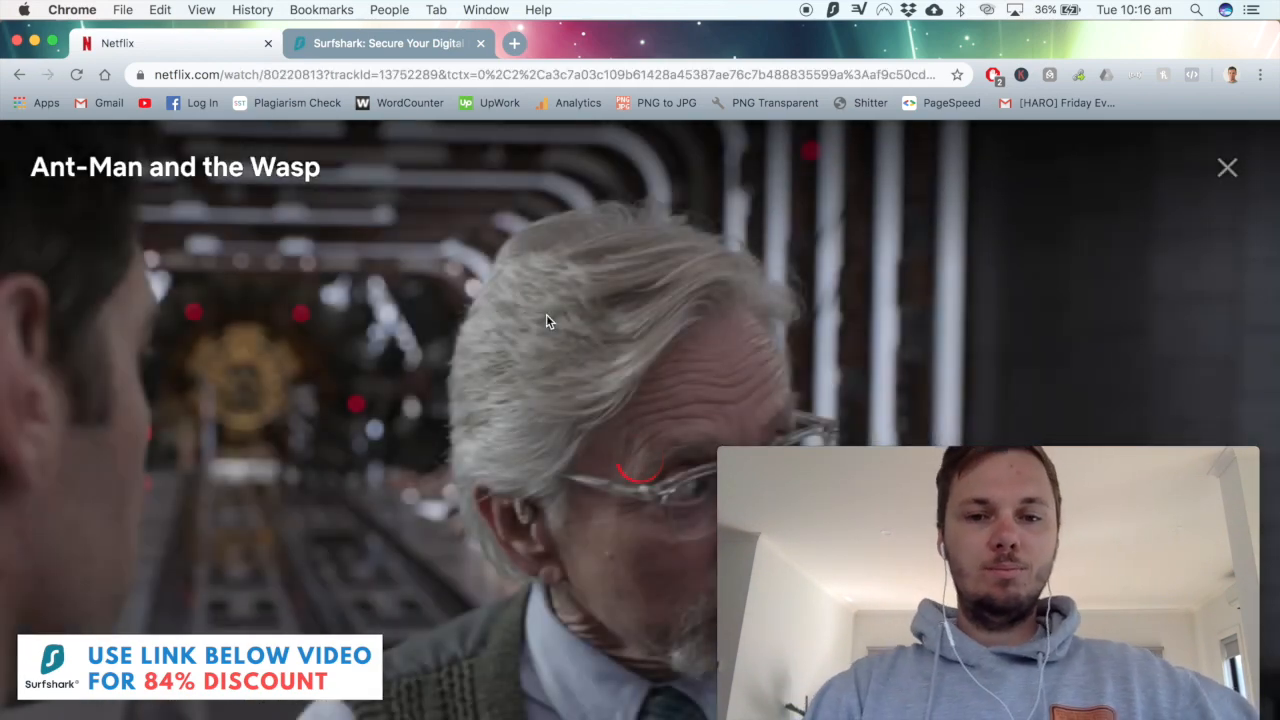